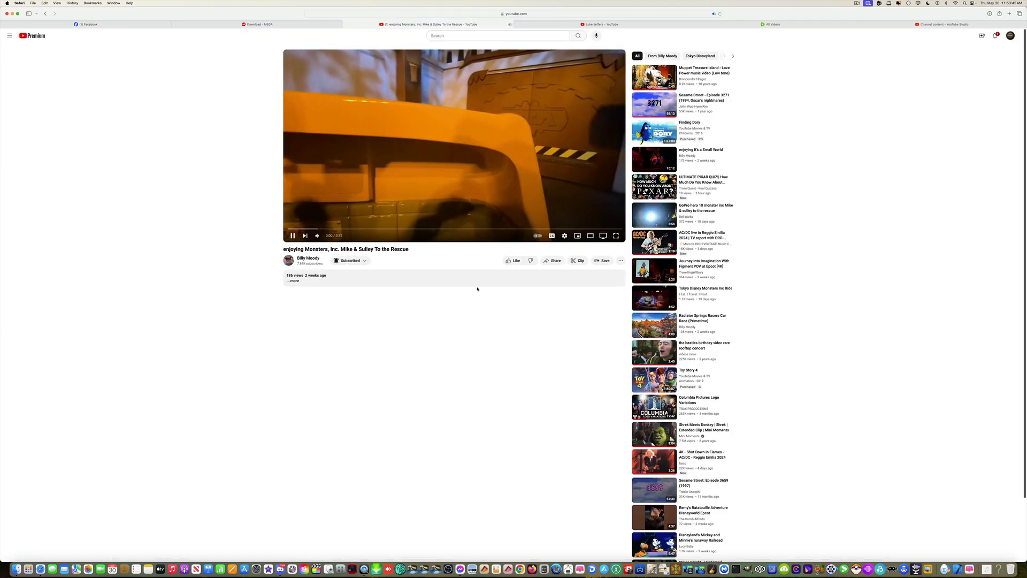
Expand the Monsters, Inc. ride video's full description and pause playback.
{"action": "left_click", "coordinate": [294, 280]}
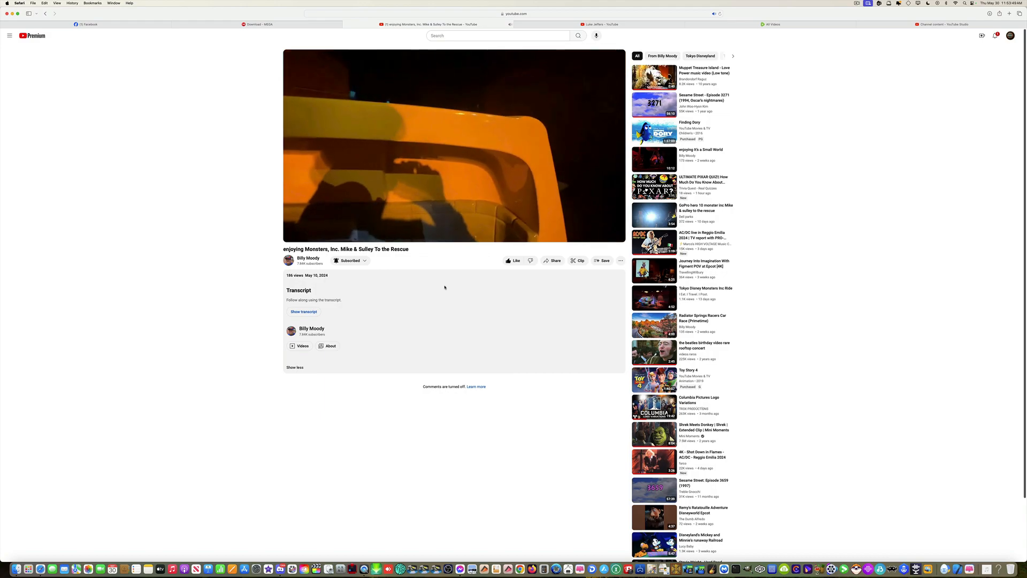
{"action": "left_click", "coordinate": [454, 146]}
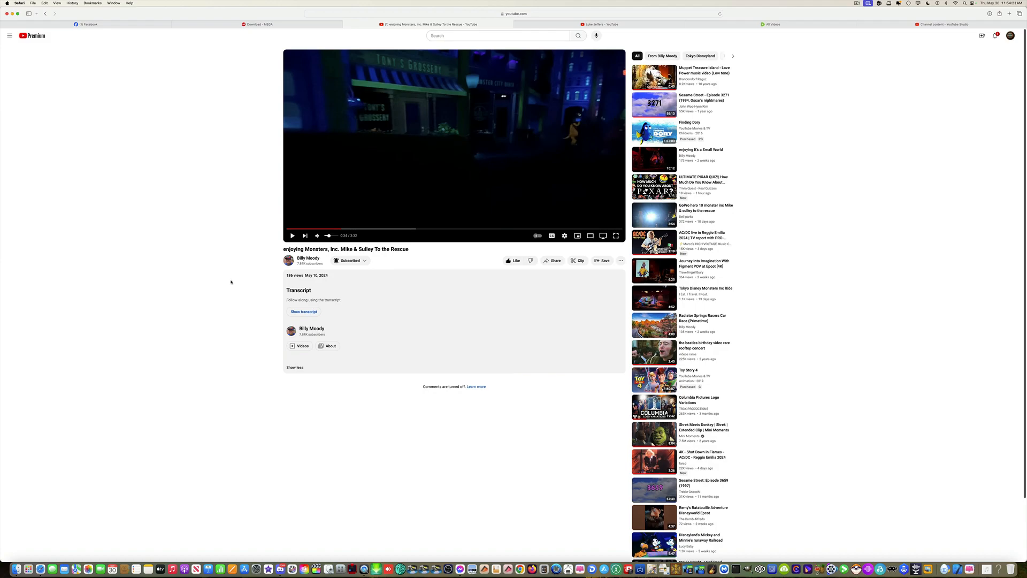
{"action": "mouse_move", "coordinate": [339, 230]}
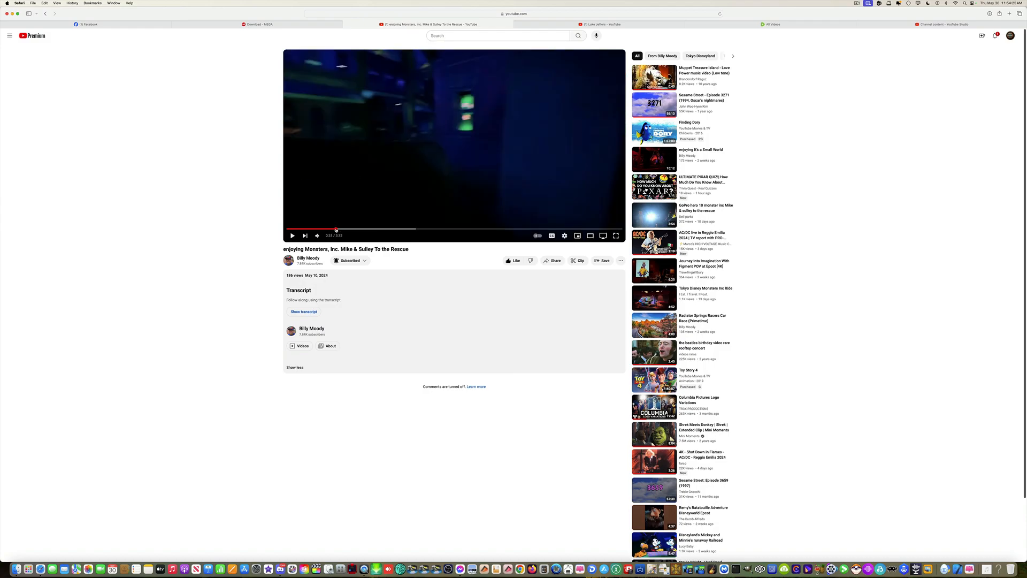
Resume the ride video, pause briefly on the Mike and Sulley scene, then continue playing.
{"action": "left_click", "coordinate": [291, 235]}
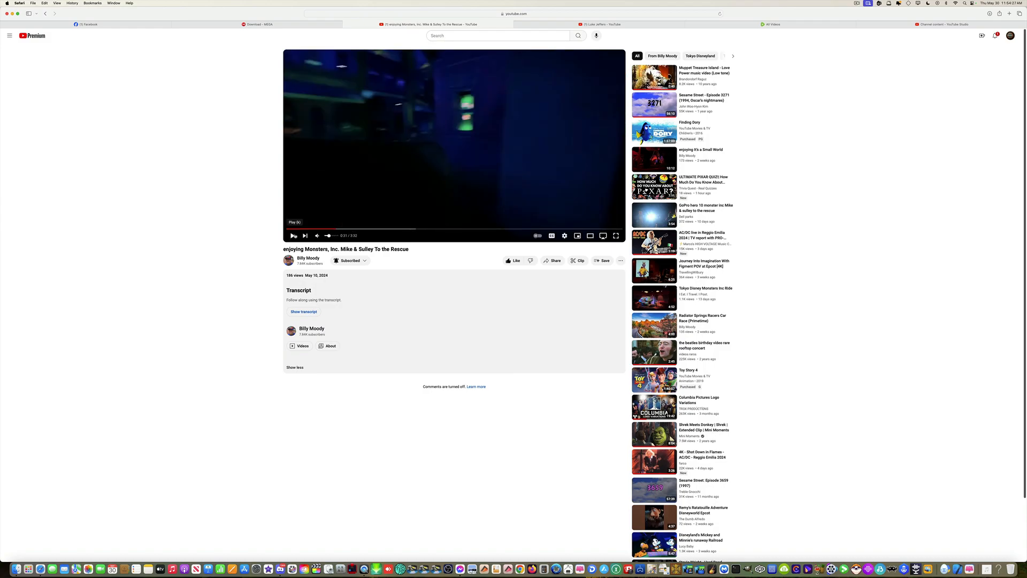
{"action": "left_click", "coordinate": [293, 235]}
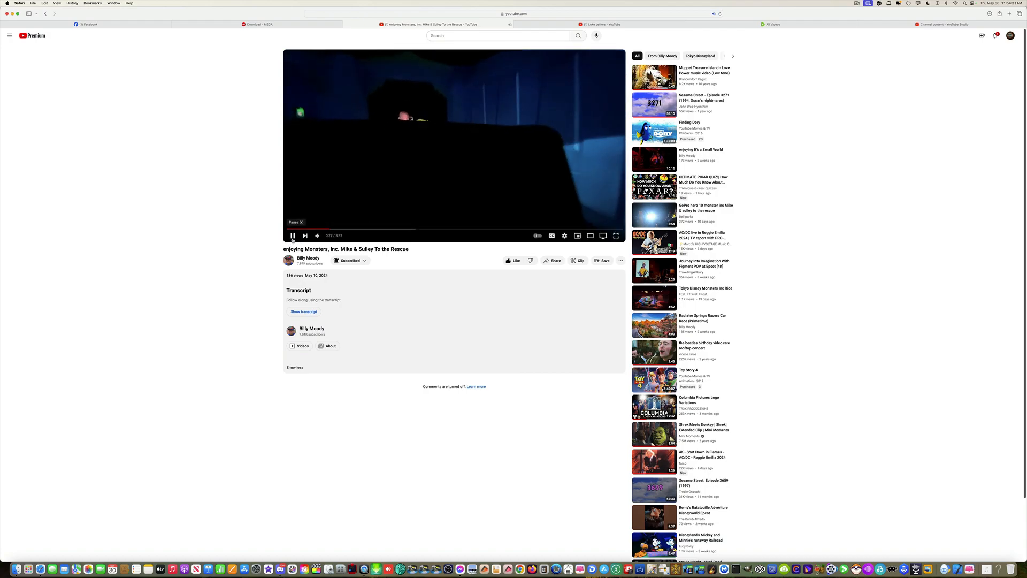
{"action": "left_click", "coordinate": [292, 236]}
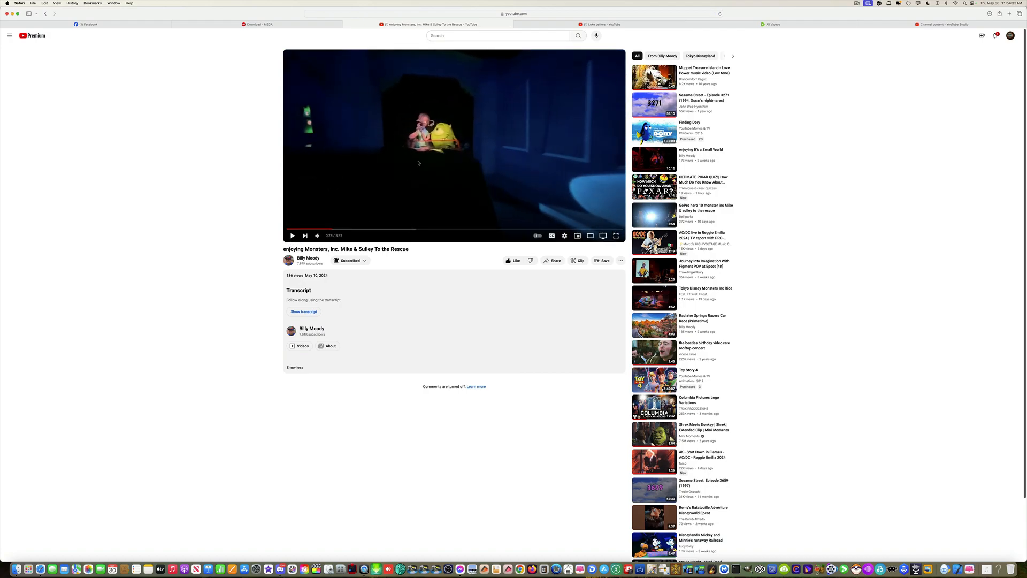
{"action": "mouse_move", "coordinate": [231, 234]}
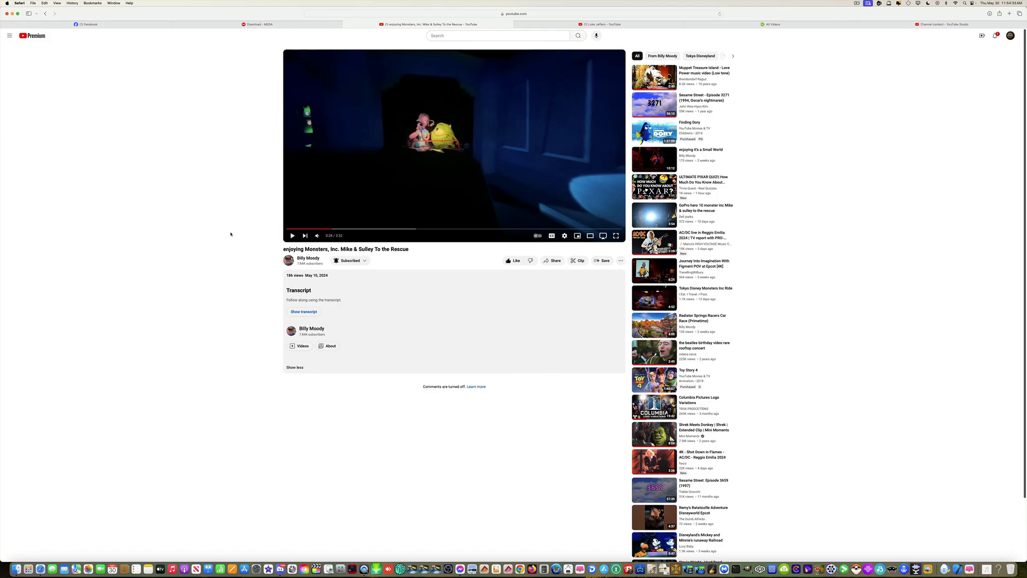
{"action": "left_click", "coordinate": [291, 235]}
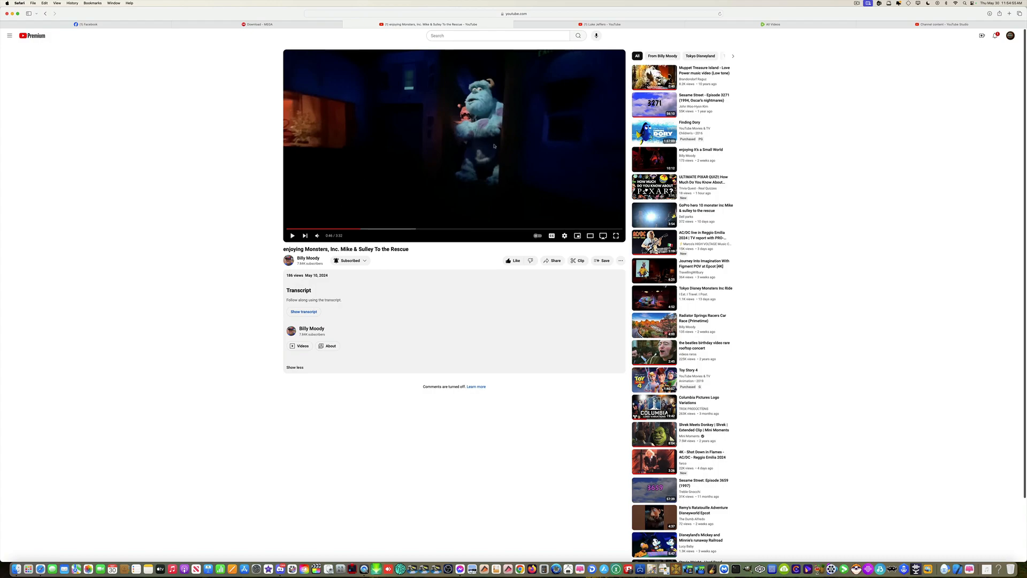
{"action": "mouse_move", "coordinate": [351, 118]}
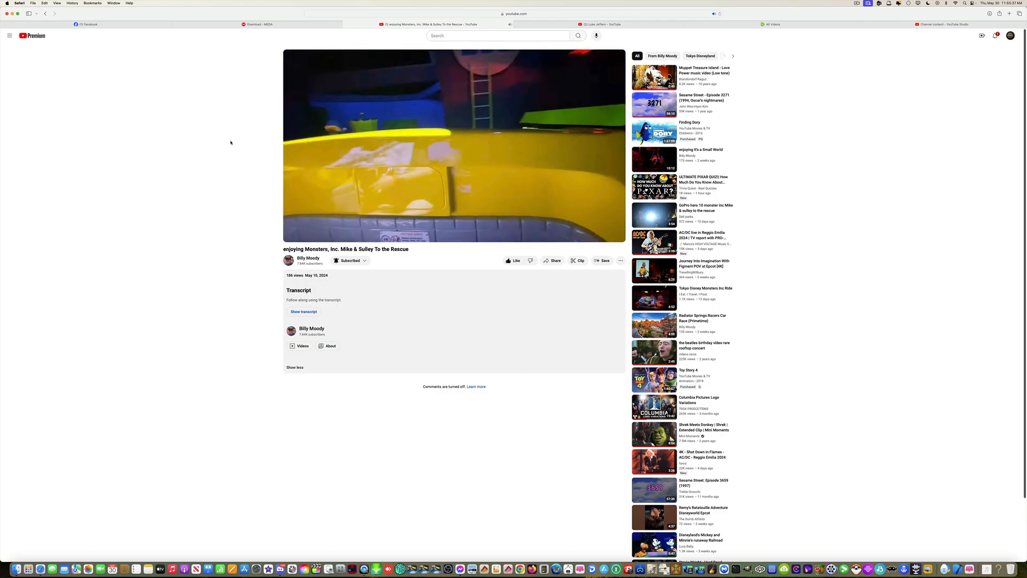
Pause the ride video and switch to the Luke Jeffers channel tab's Community page search field.
{"action": "left_click", "coordinate": [453, 144]}
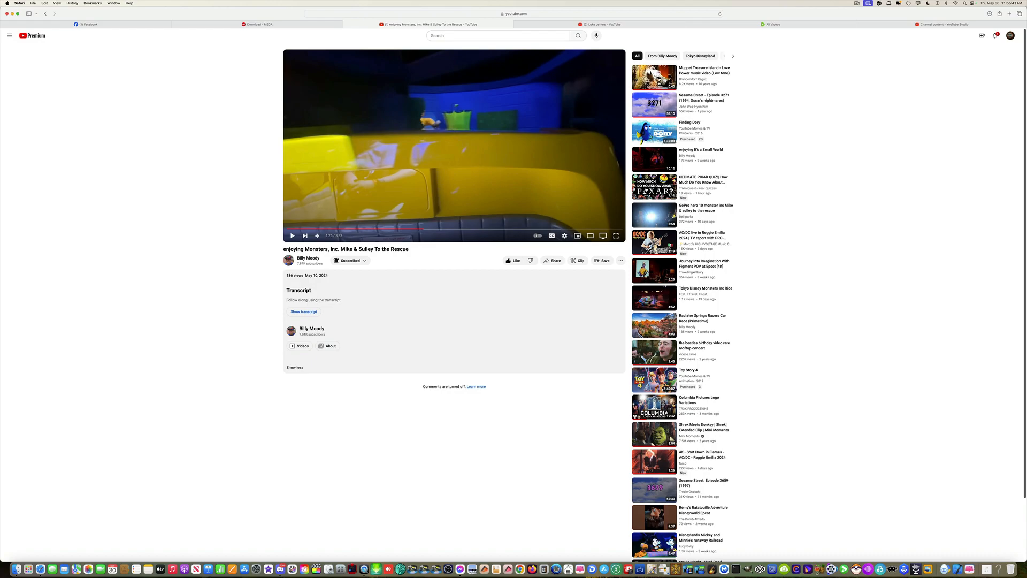
{"action": "mouse_move", "coordinate": [220, 192]}
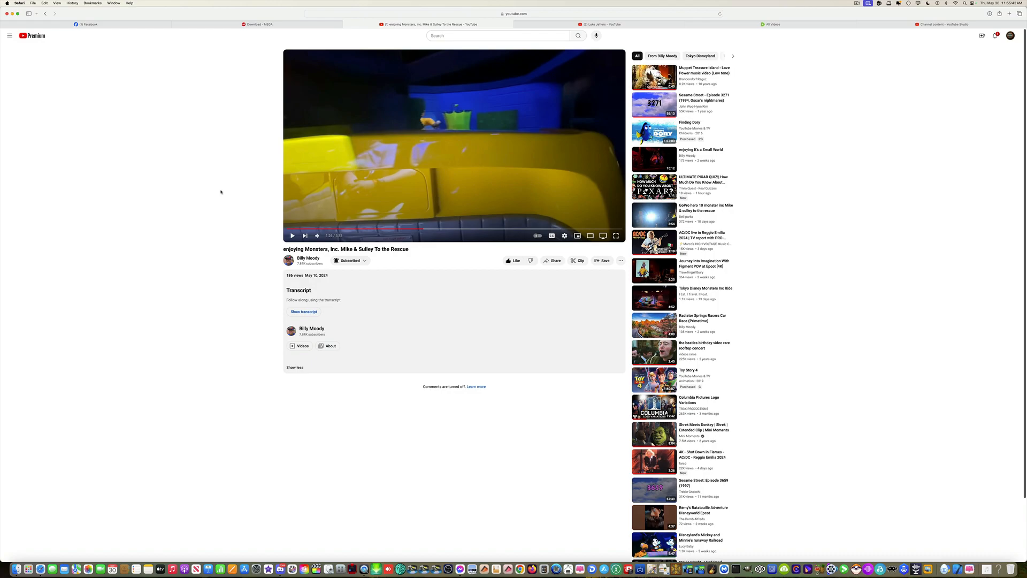
{"action": "mouse_move", "coordinate": [318, 235]}
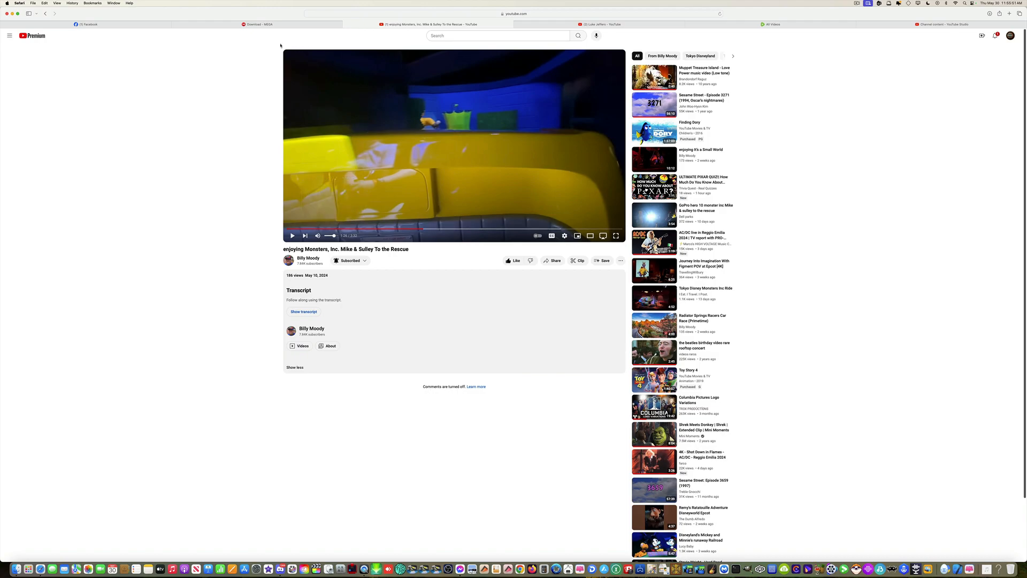
{"action": "mouse_move", "coordinate": [245, 348]}
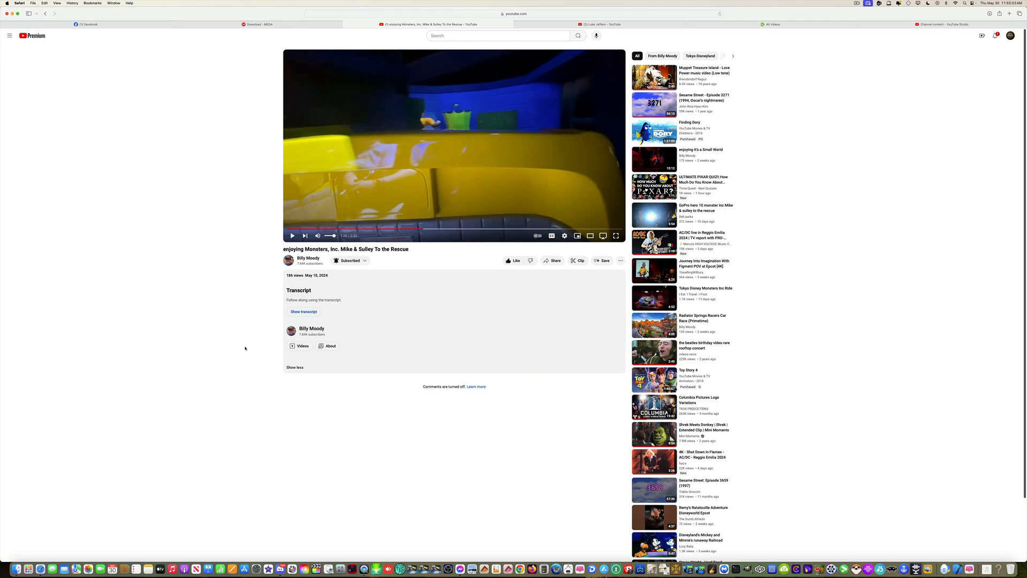
{"action": "mouse_move", "coordinate": [513, 85]}
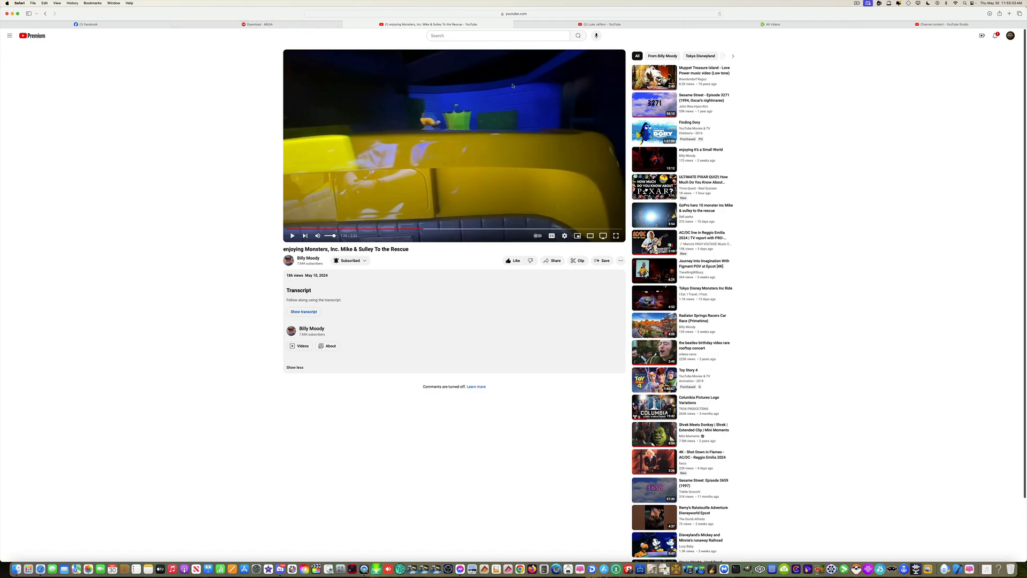
{"action": "mouse_move", "coordinate": [553, 31]}
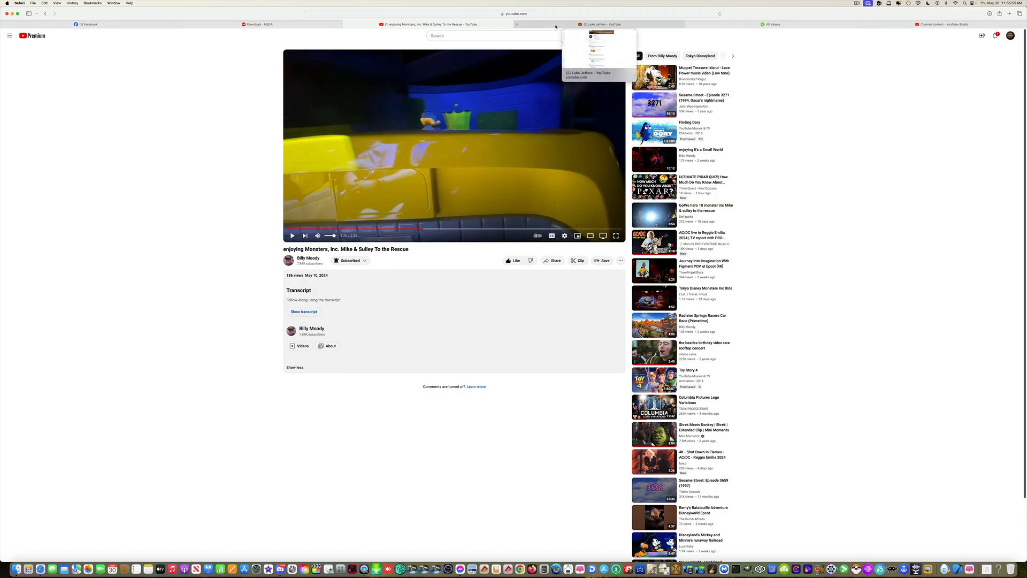
{"action": "left_click", "coordinate": [599, 25]}
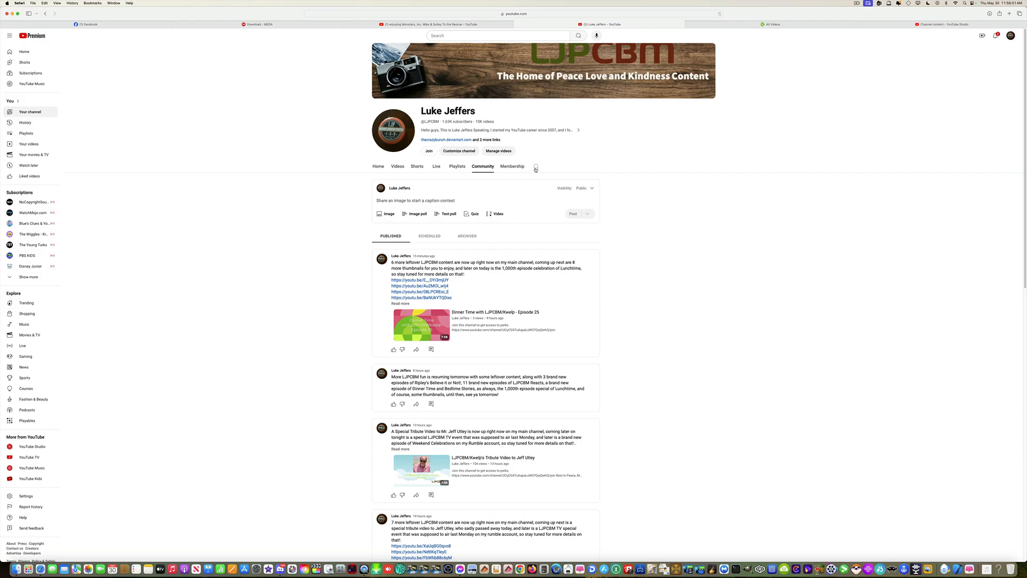
{"action": "left_click", "coordinate": [536, 167]}
{"action": "type", "text": "17"}
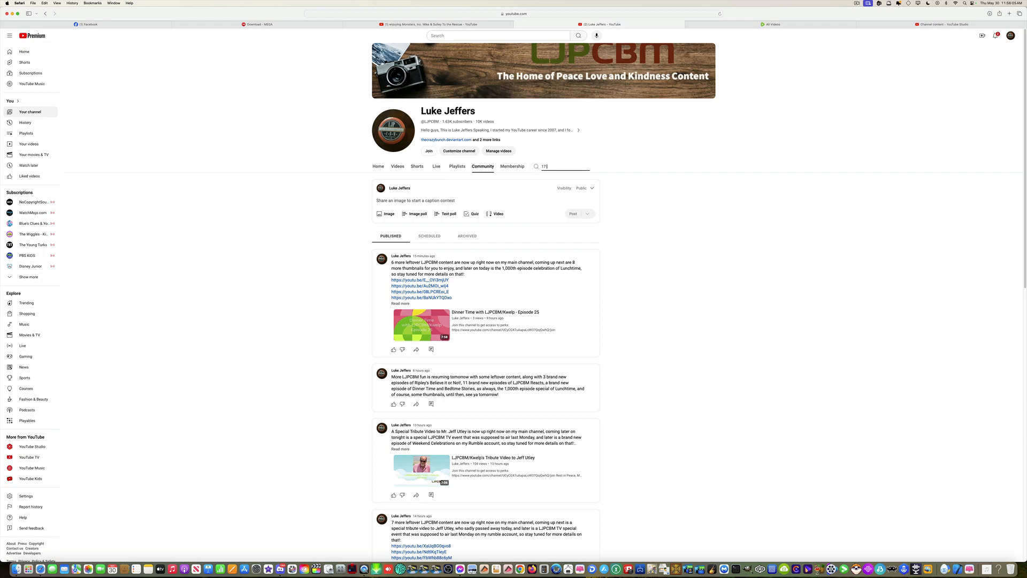
Search the Luke Jeffers channel for 'years' to find the Thanks for 17 Years video.
{"action": "type", "text": "years"}
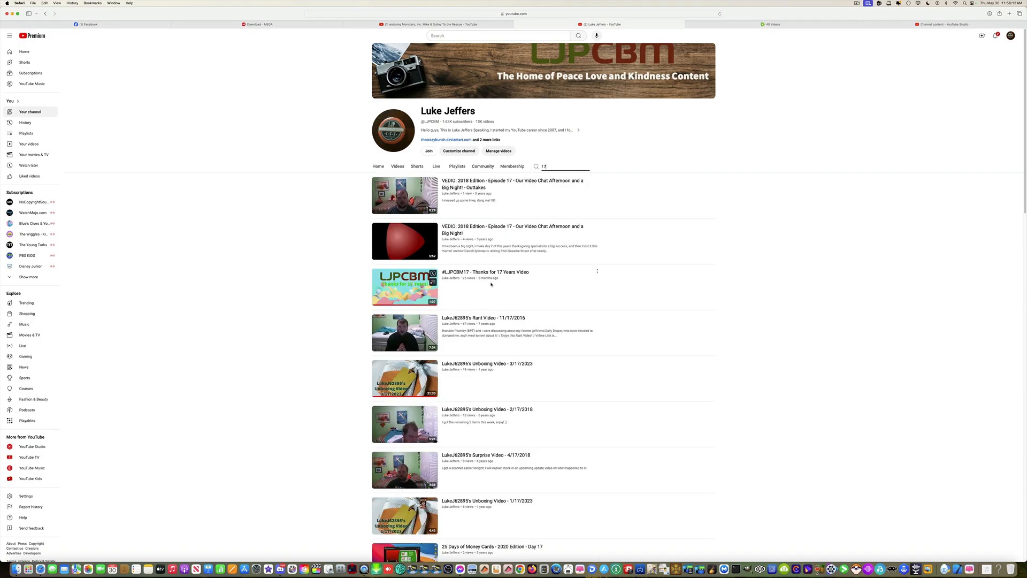
{"action": "mouse_move", "coordinate": [484, 272]}
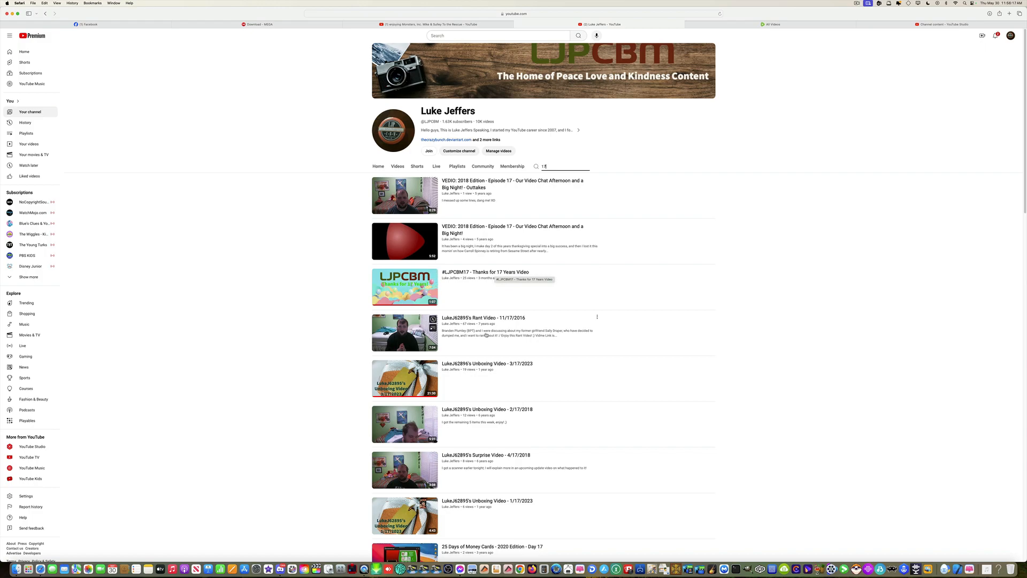
{"action": "mouse_move", "coordinate": [455, 4]}
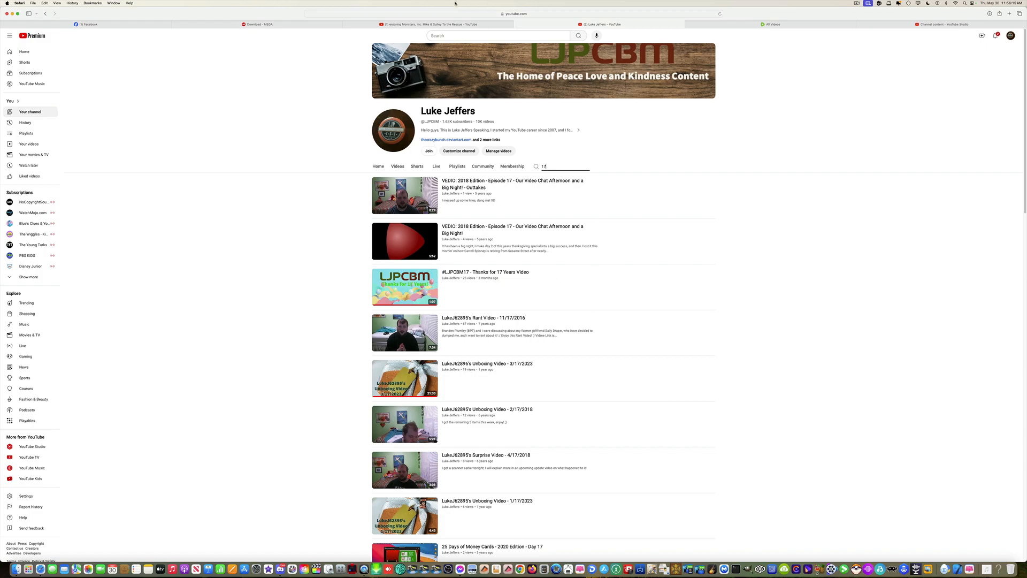
{"action": "mouse_move", "coordinate": [456, 21]}
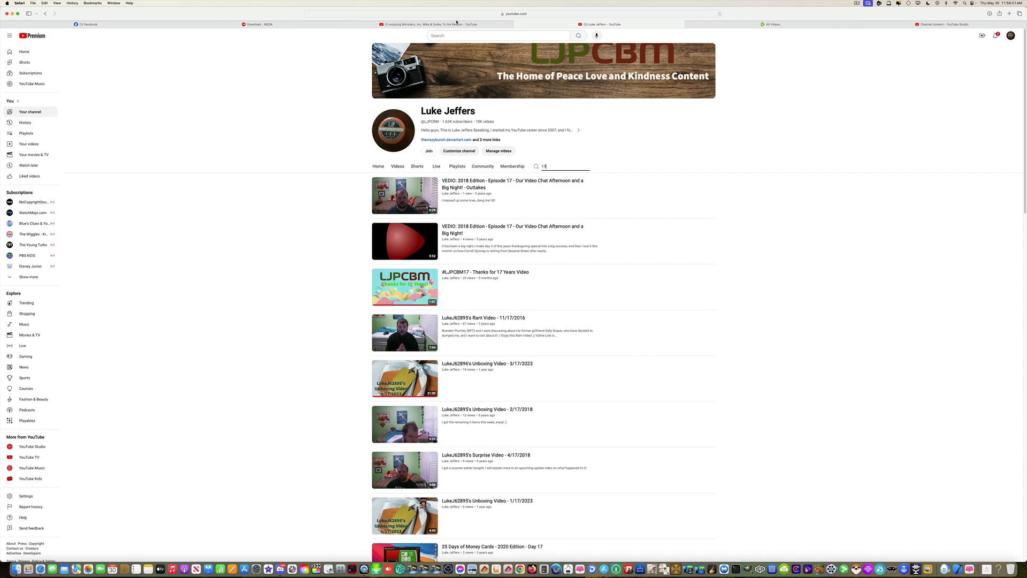
Return to the Monsters, Inc. ride video tab, play it further, then pause on a later scene.
{"action": "left_click", "coordinate": [426, 25]}
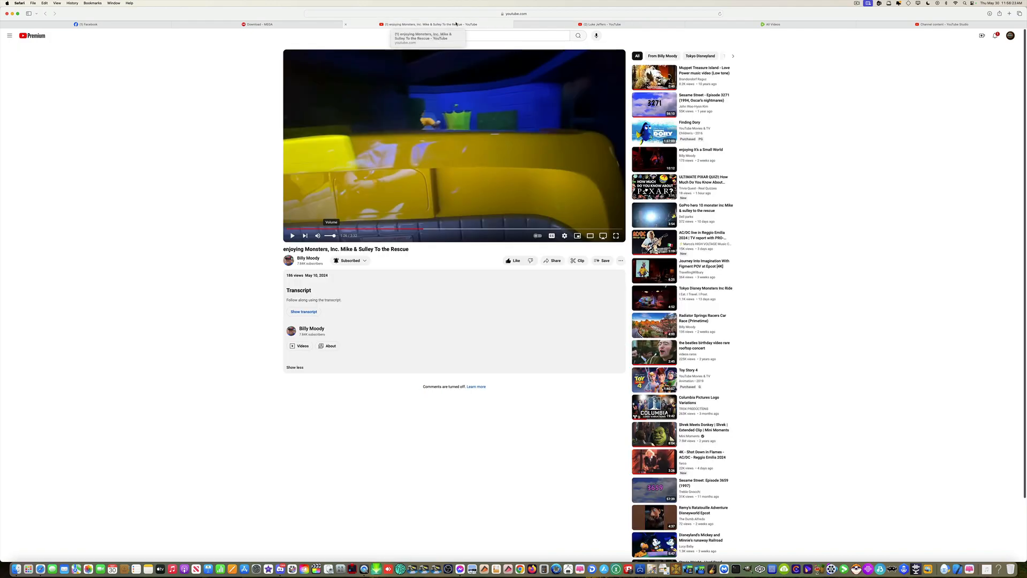
{"action": "mouse_move", "coordinate": [465, 287]}
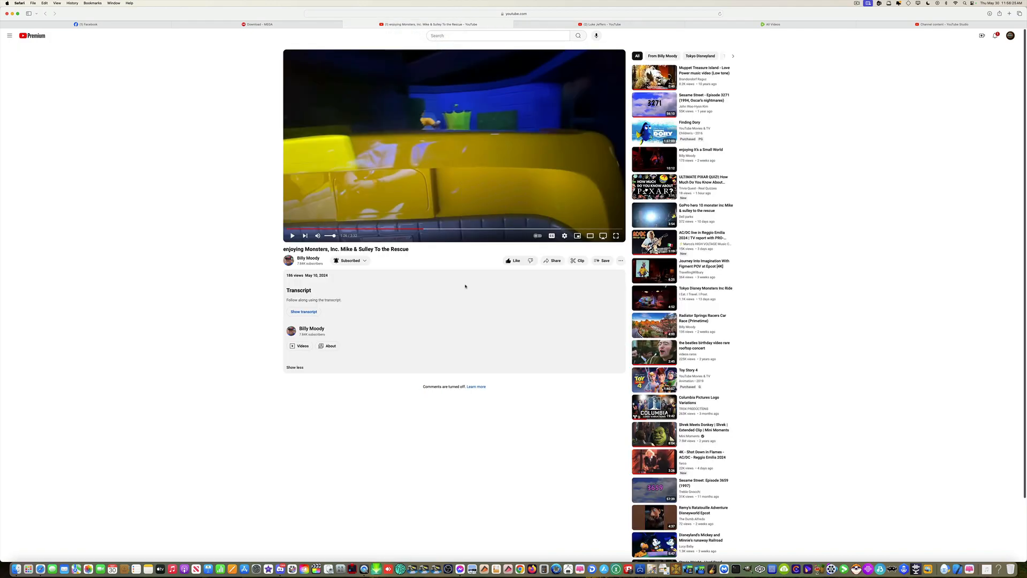
{"action": "left_click", "coordinate": [292, 235]}
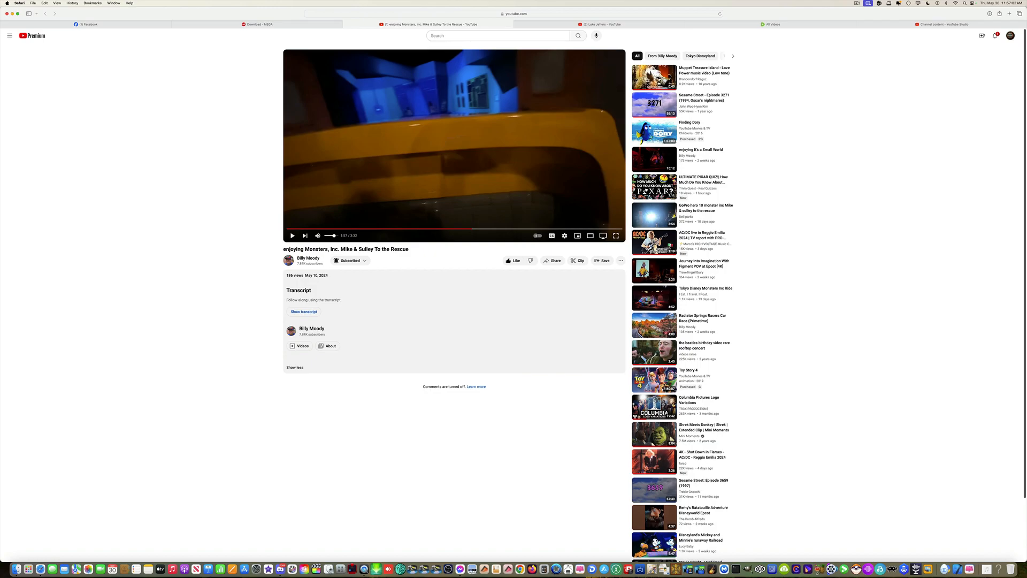
{"action": "left_click", "coordinate": [292, 235]}
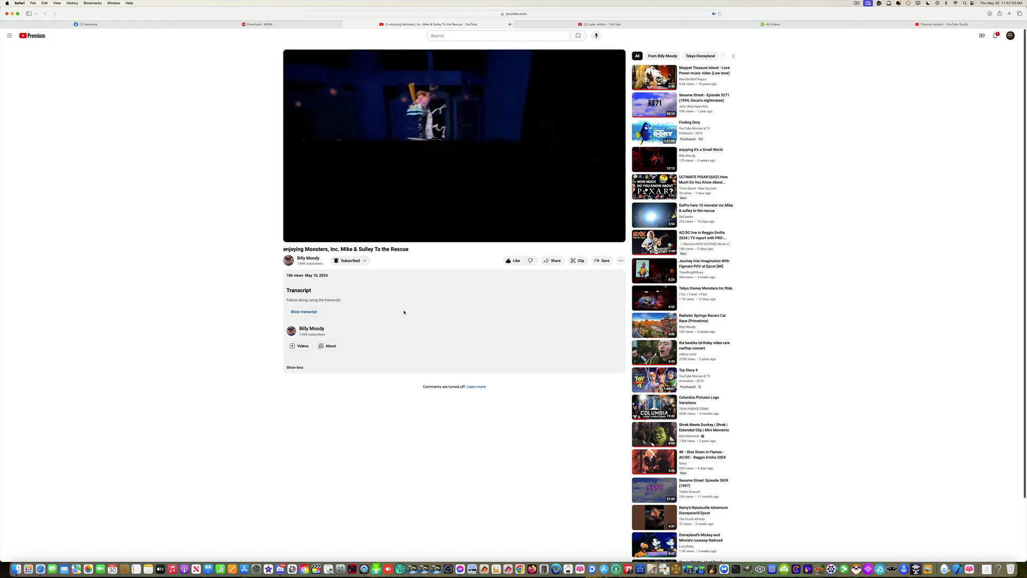
Resume the ride video and let it play through to the end-screen grid of suggestions.
{"action": "left_click", "coordinate": [454, 146]}
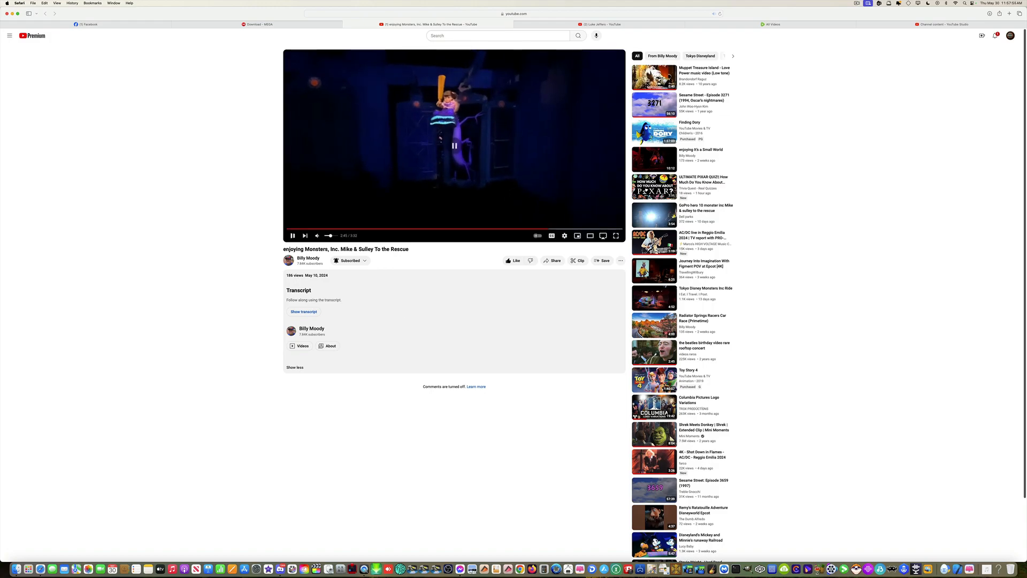
{"action": "left_click", "coordinate": [453, 145]}
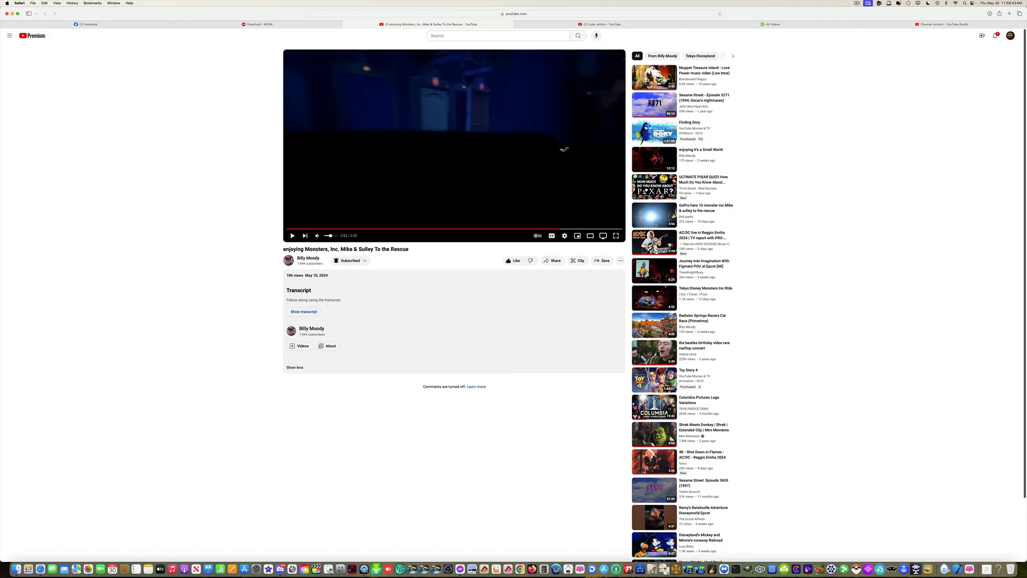
{"action": "left_click", "coordinate": [454, 145]}
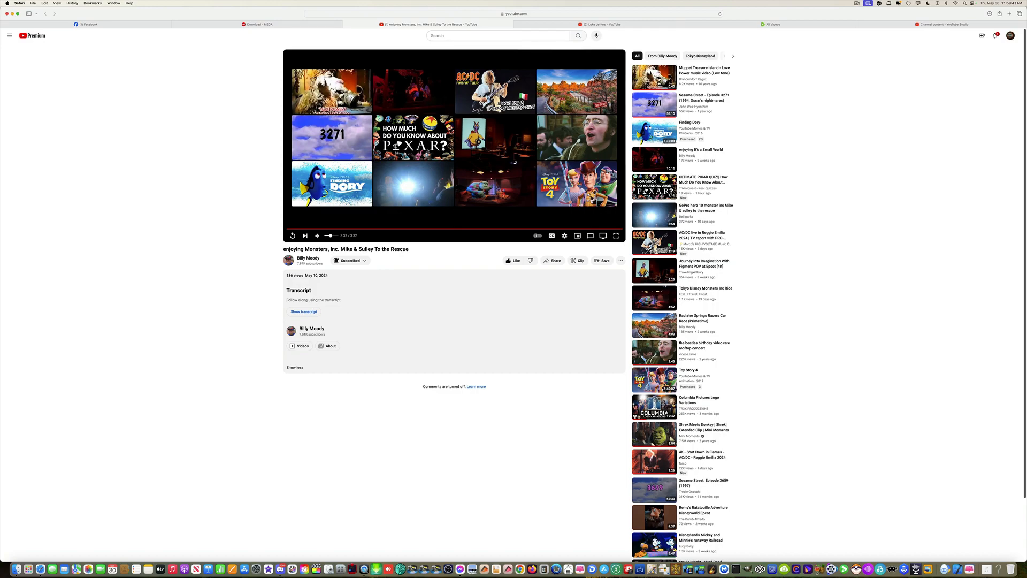
{"action": "mouse_move", "coordinate": [403, 312]}
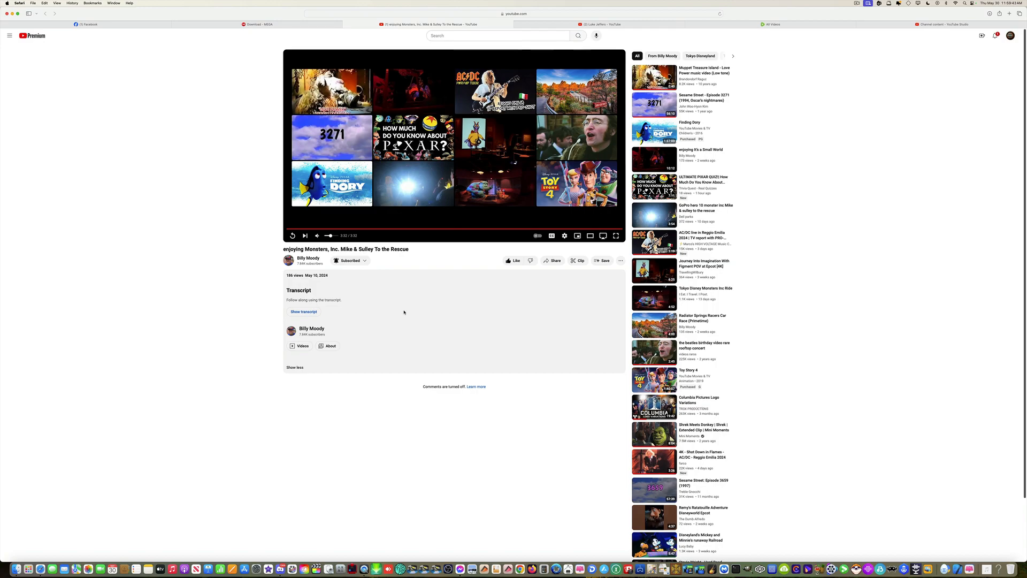
{"action": "mouse_move", "coordinate": [151, 51]}
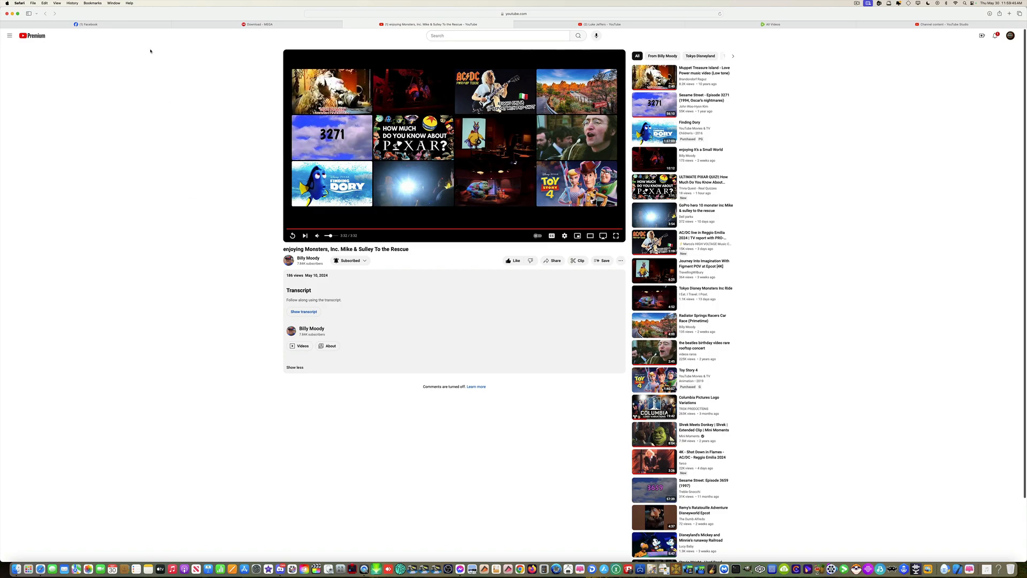
{"action": "left_click", "coordinate": [87, 25]}
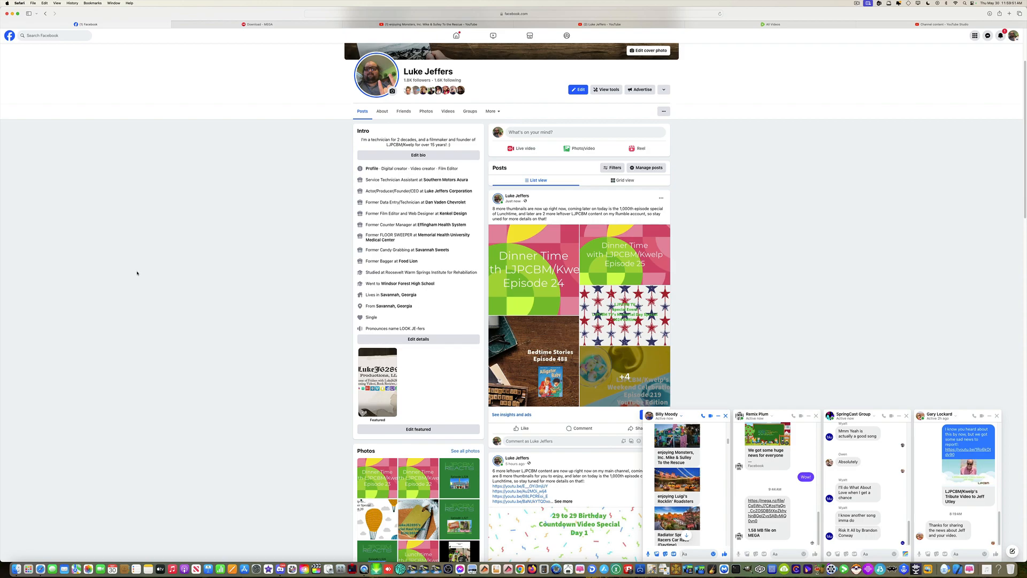
{"action": "mouse_move", "coordinate": [149, 273]}
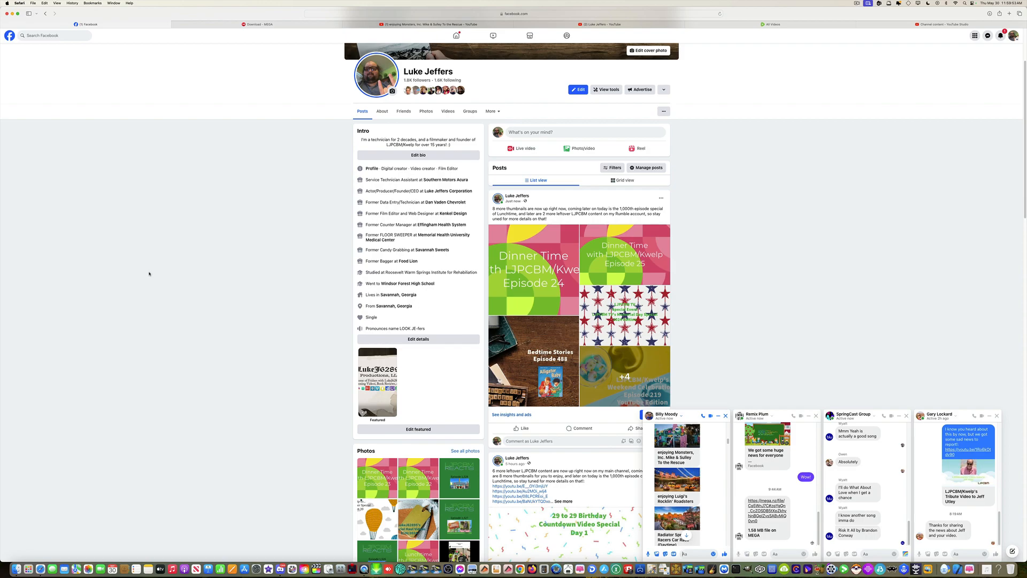